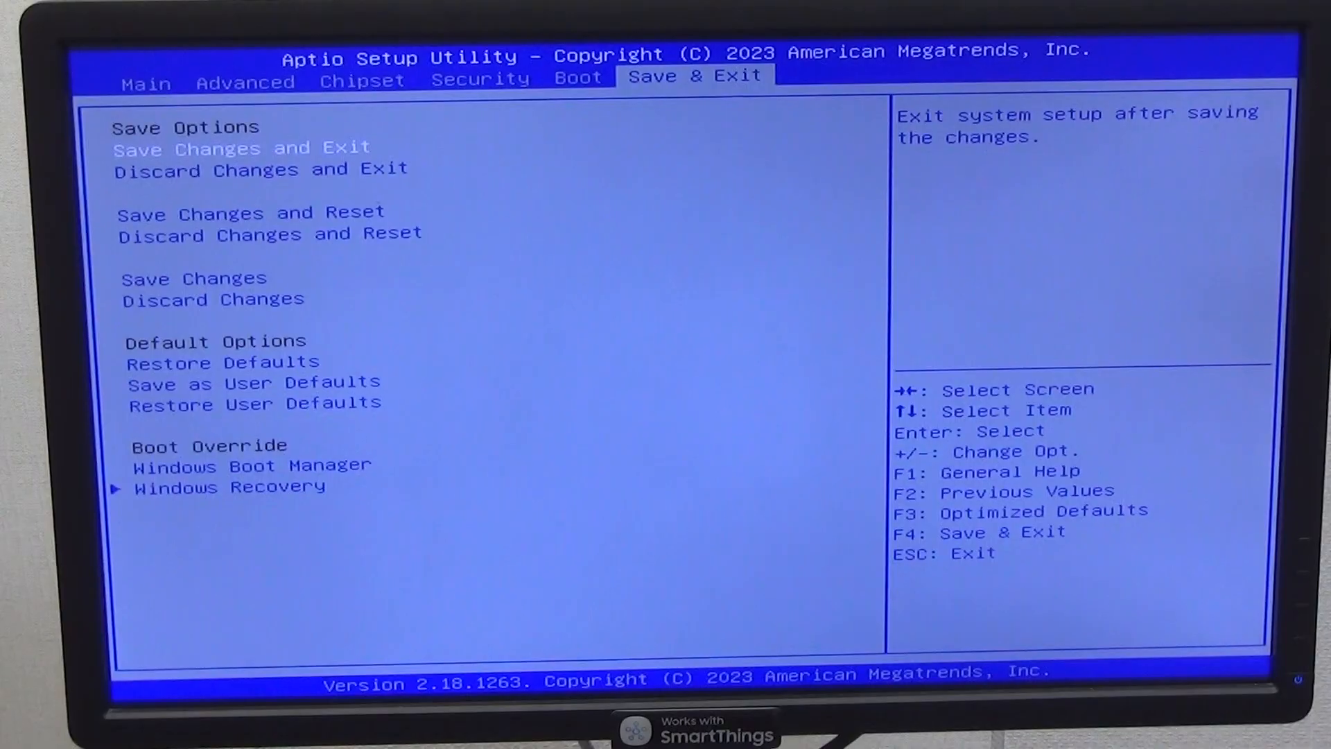
Step: Choose Discard Changes and Exit and confirm Yes to boot into Windows
{"action": "key", "text": "Down"}
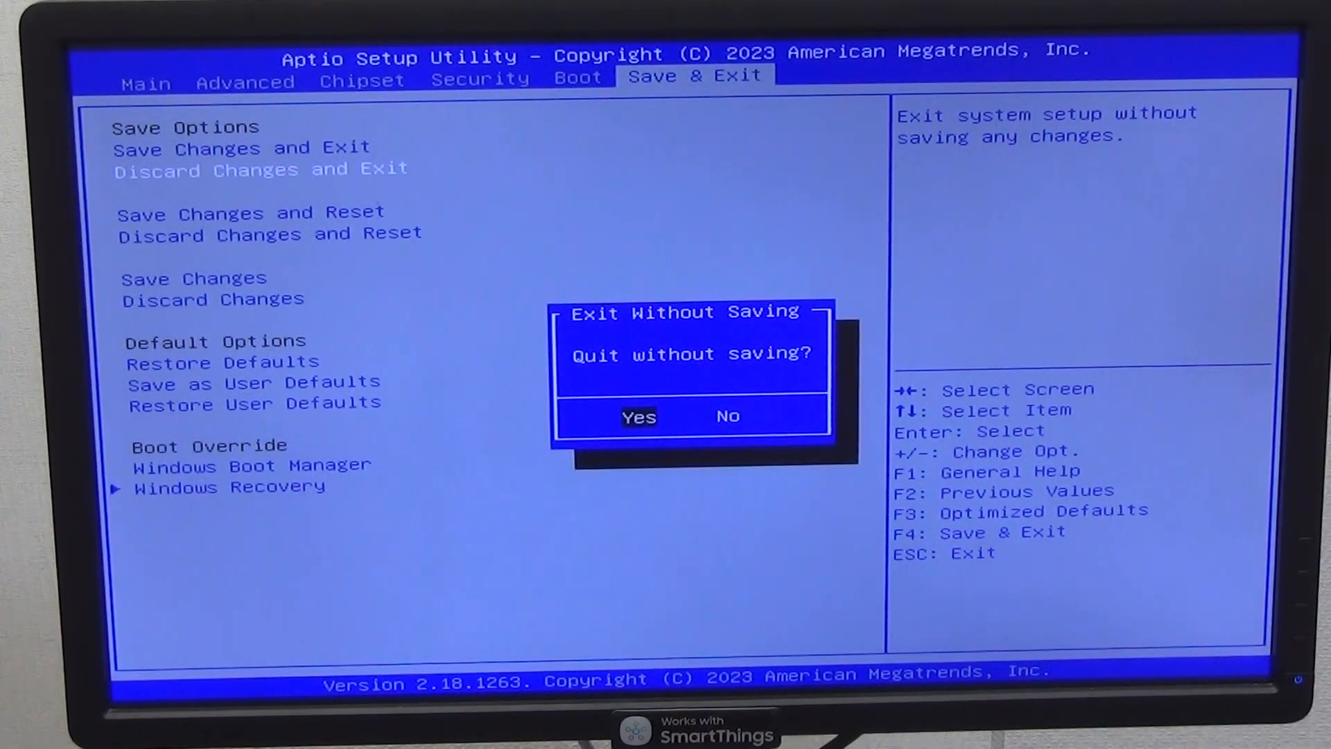
{"action": "left_click", "coordinate": [638, 416]}
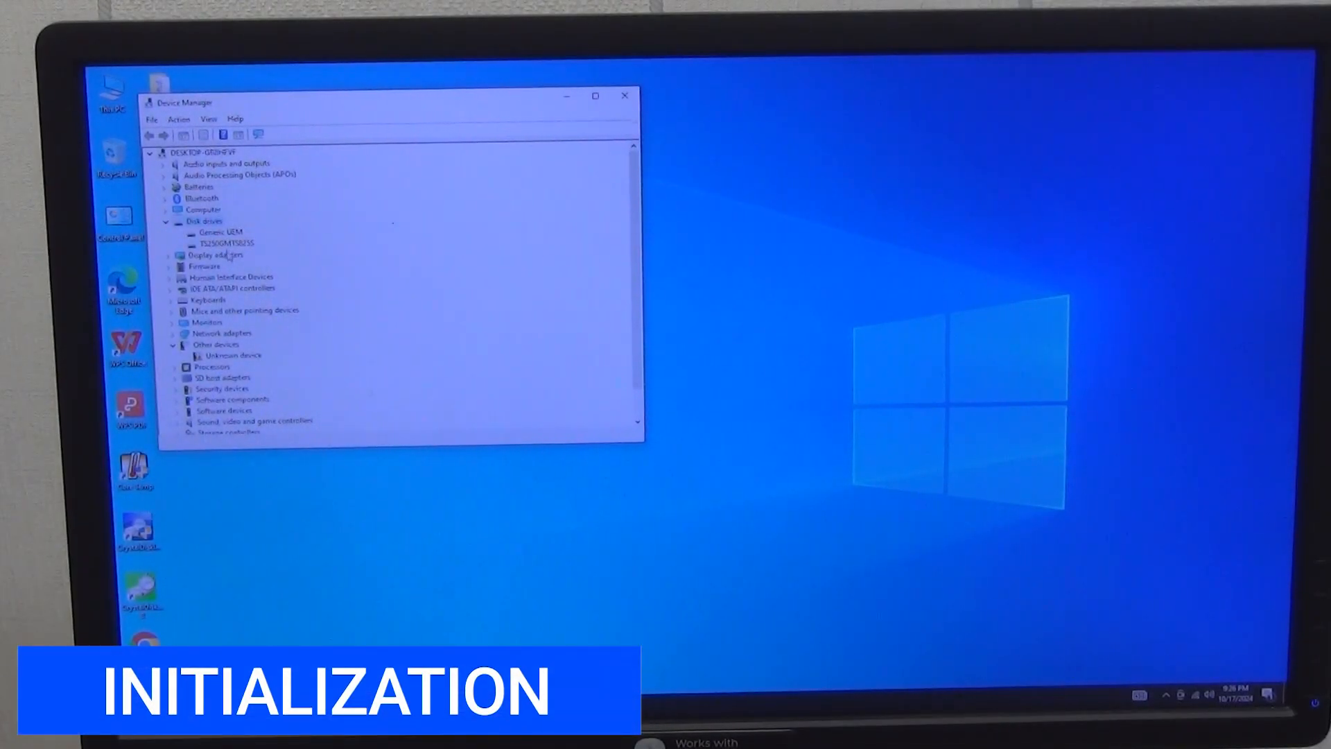
Step: Close Device Manager and bring up the Start button's context menu
{"action": "left_click", "coordinate": [624, 97]}
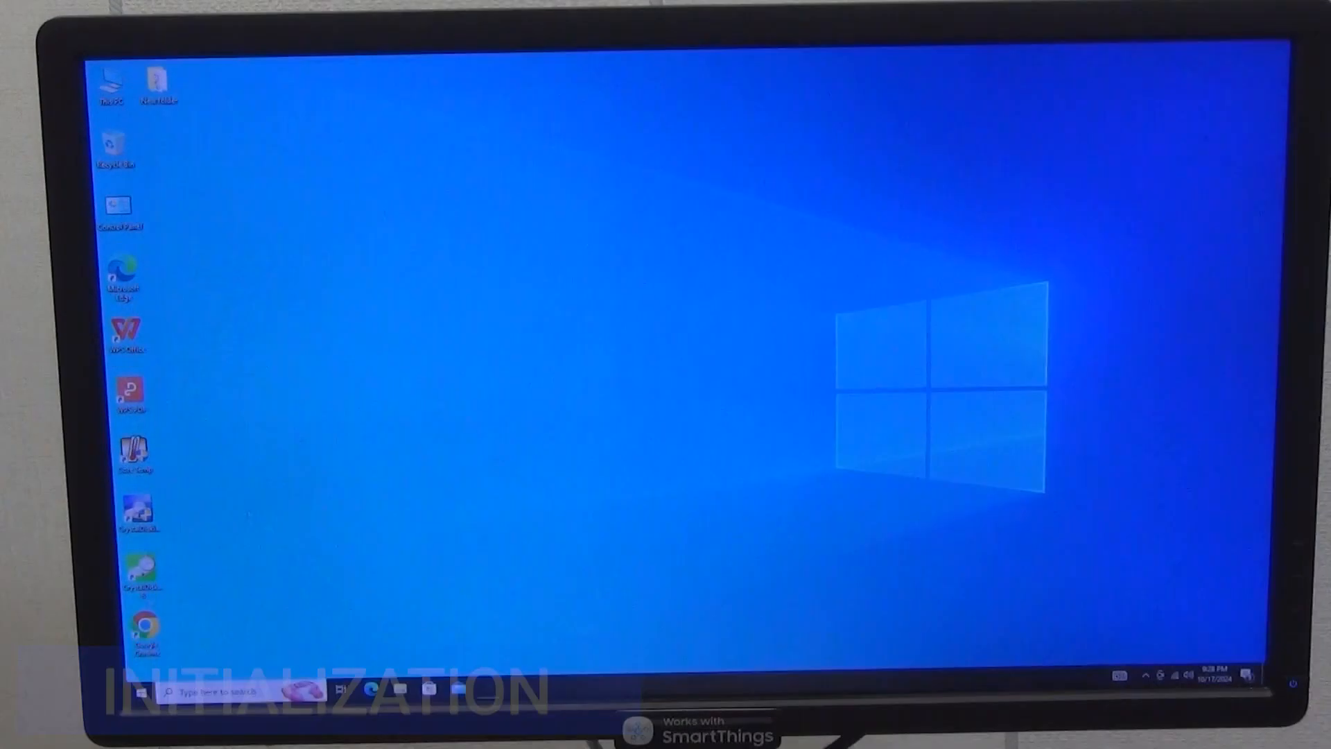
{"action": "right_click", "coordinate": [141, 693]}
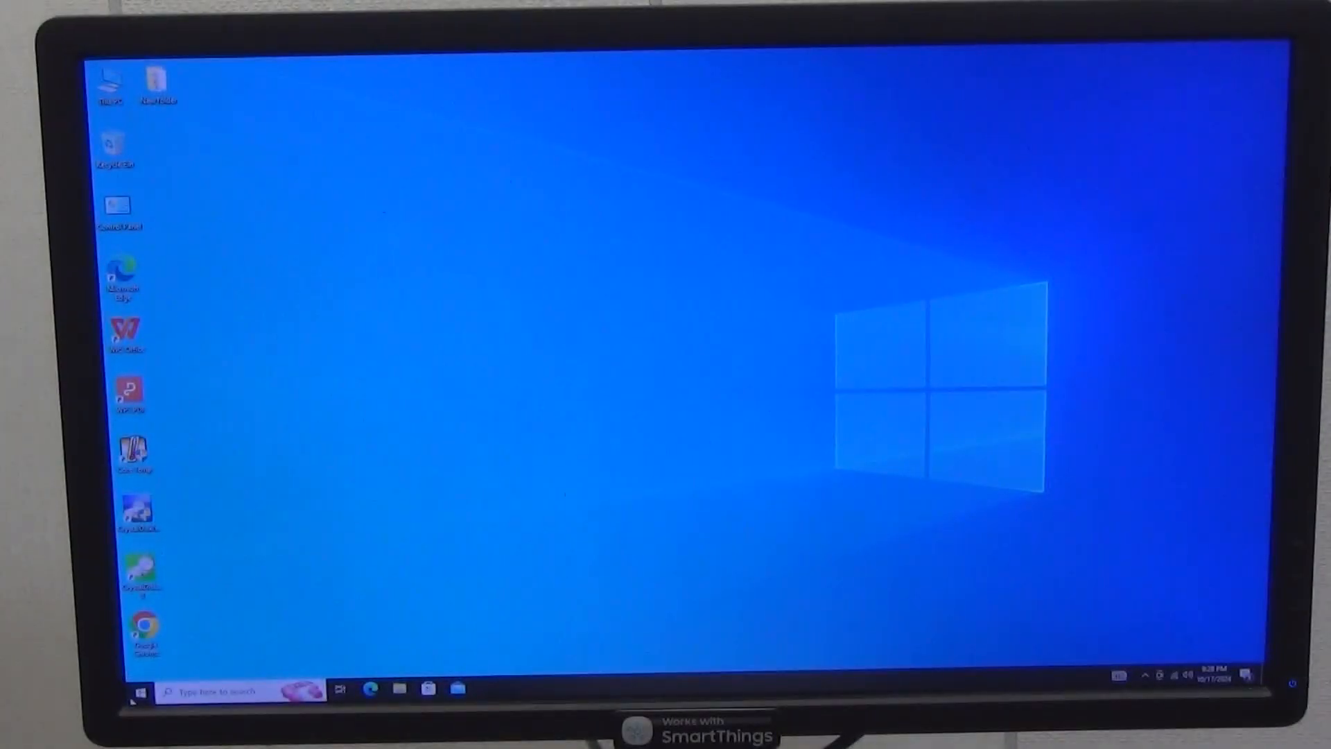
Step: Launch Disk Management from the Start button's system tools menu
{"action": "right_click", "coordinate": [144, 689]}
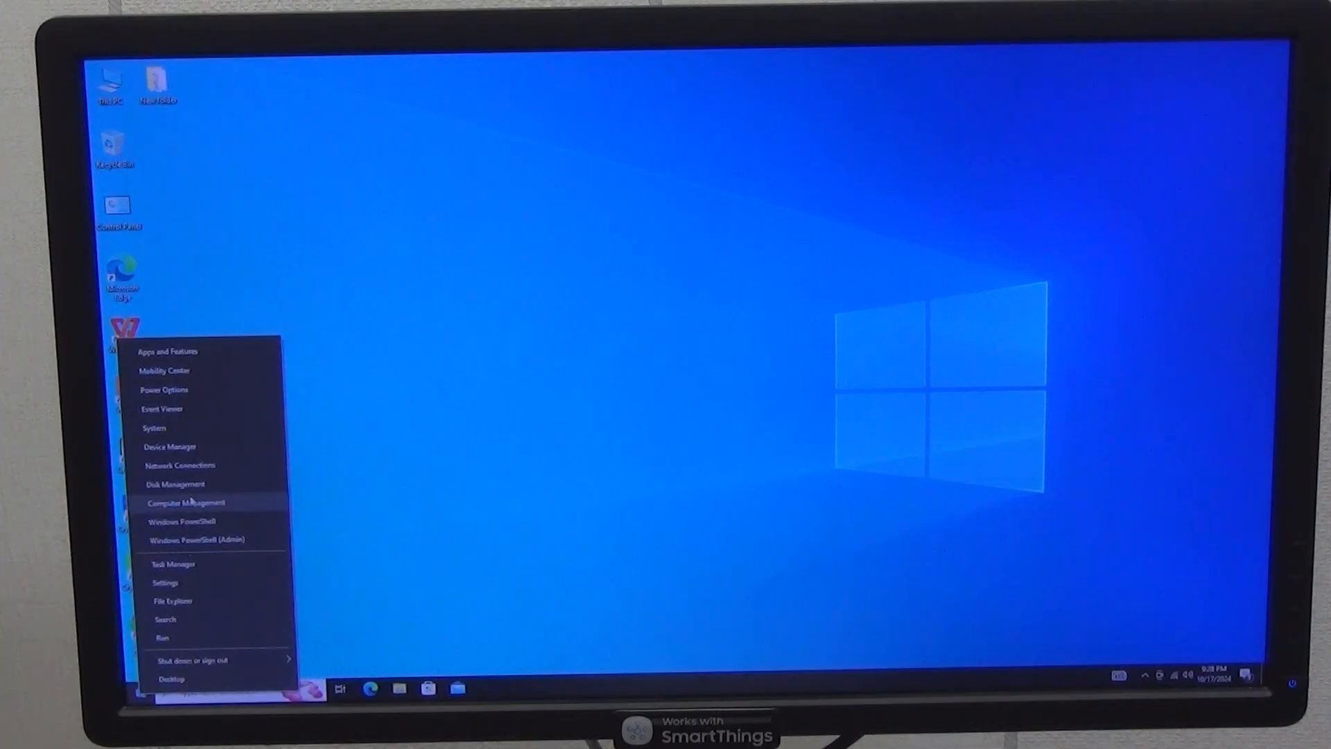
{"action": "left_click", "coordinate": [176, 483]}
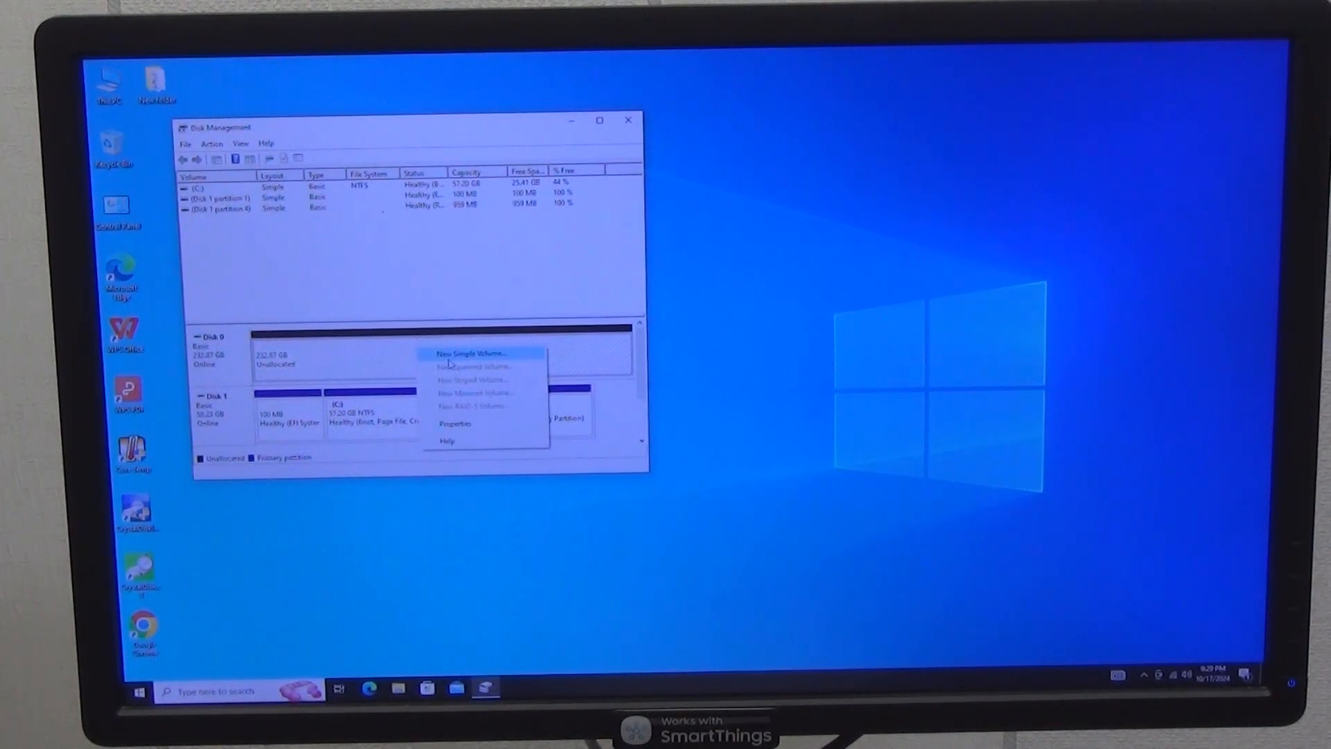
Step: Create a full-size NTFS quick-formatted simple volume 'ssd' with letter D on Disk 0
{"action": "left_click", "coordinate": [472, 353]}
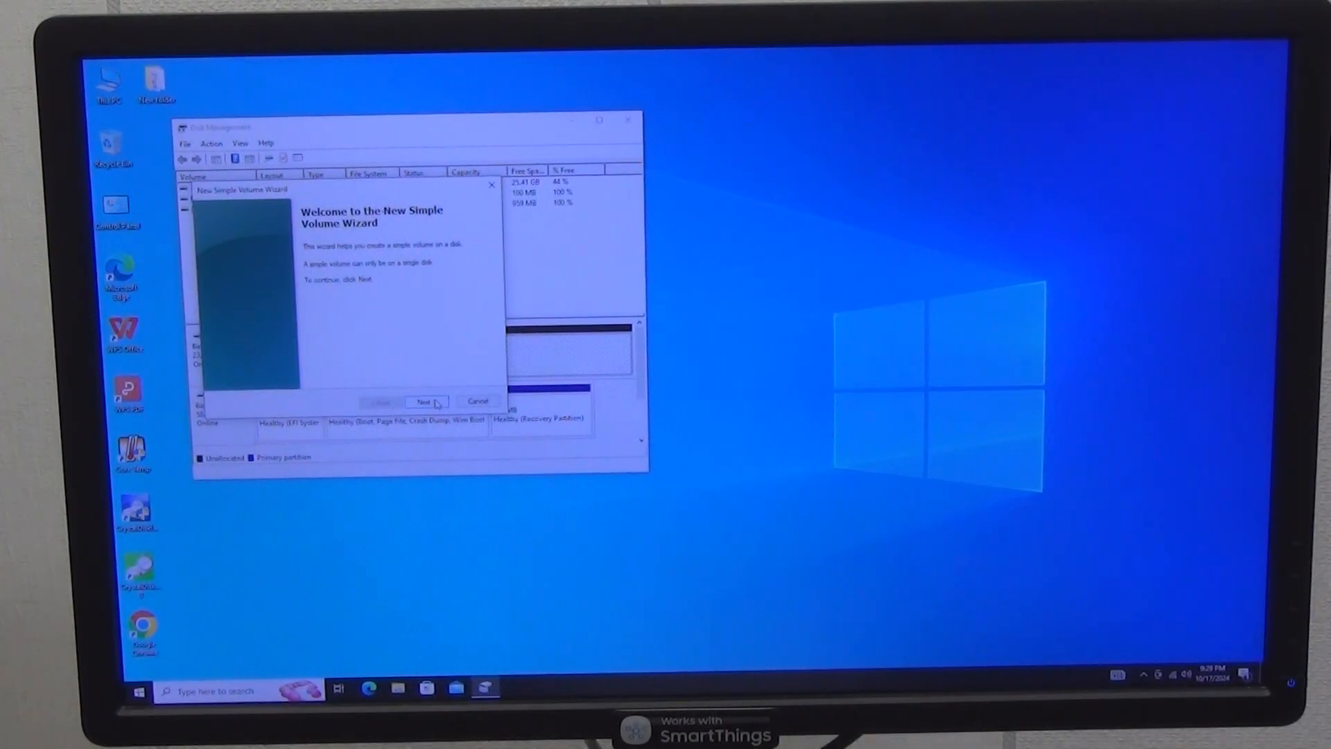
{"action": "left_click", "coordinate": [423, 400]}
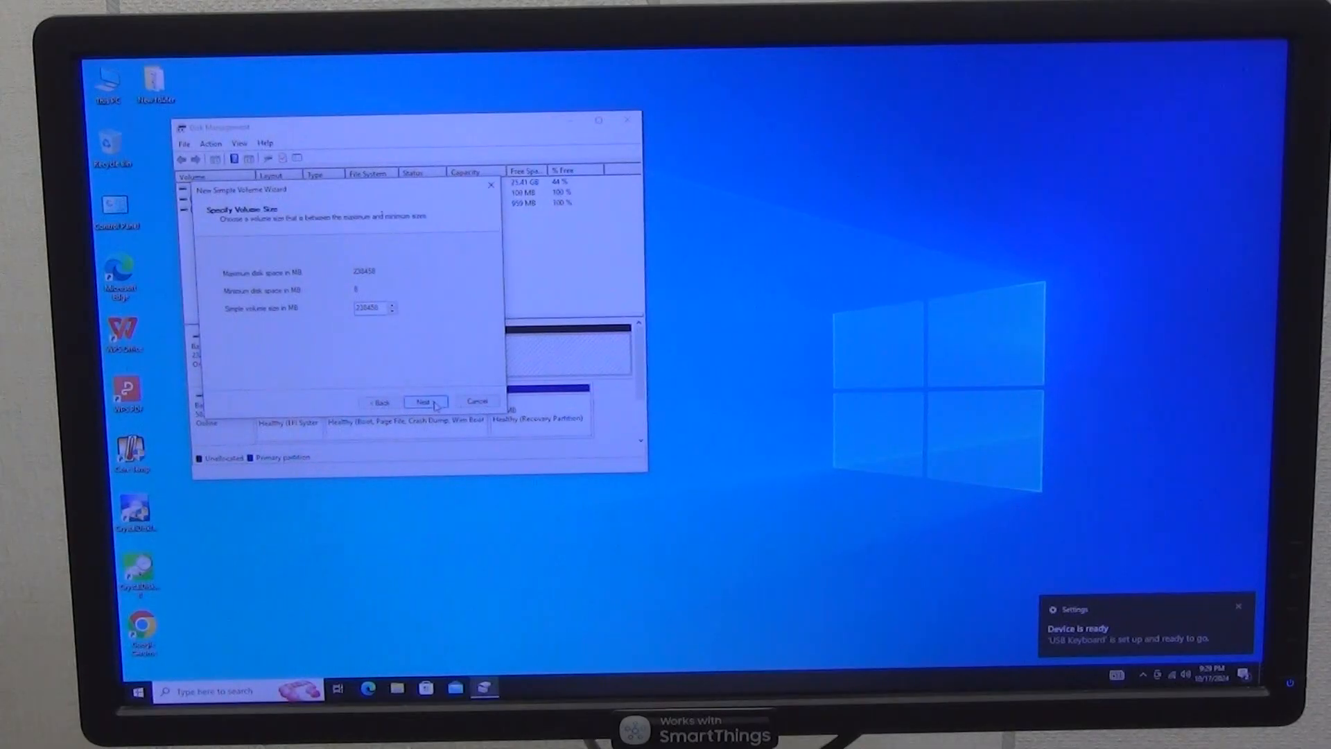
{"action": "left_click", "coordinate": [426, 402]}
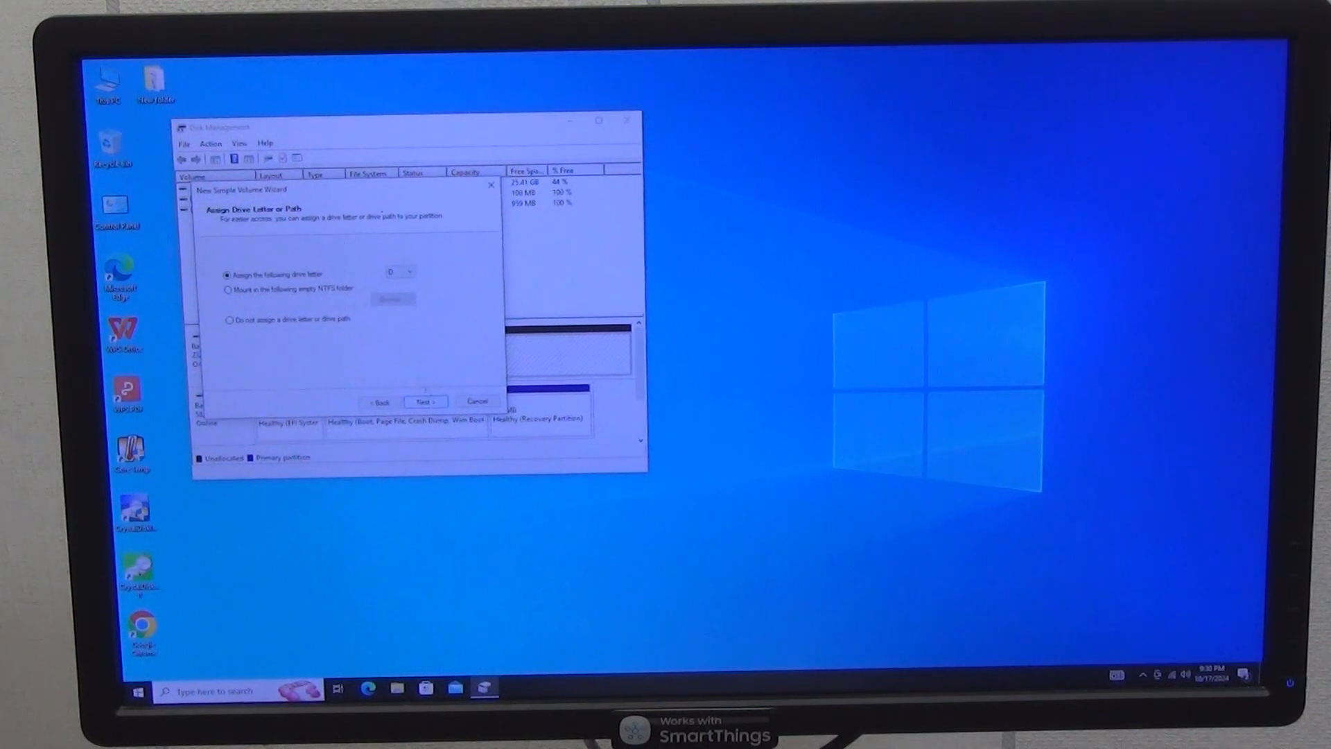
{"action": "left_click", "coordinate": [426, 402]}
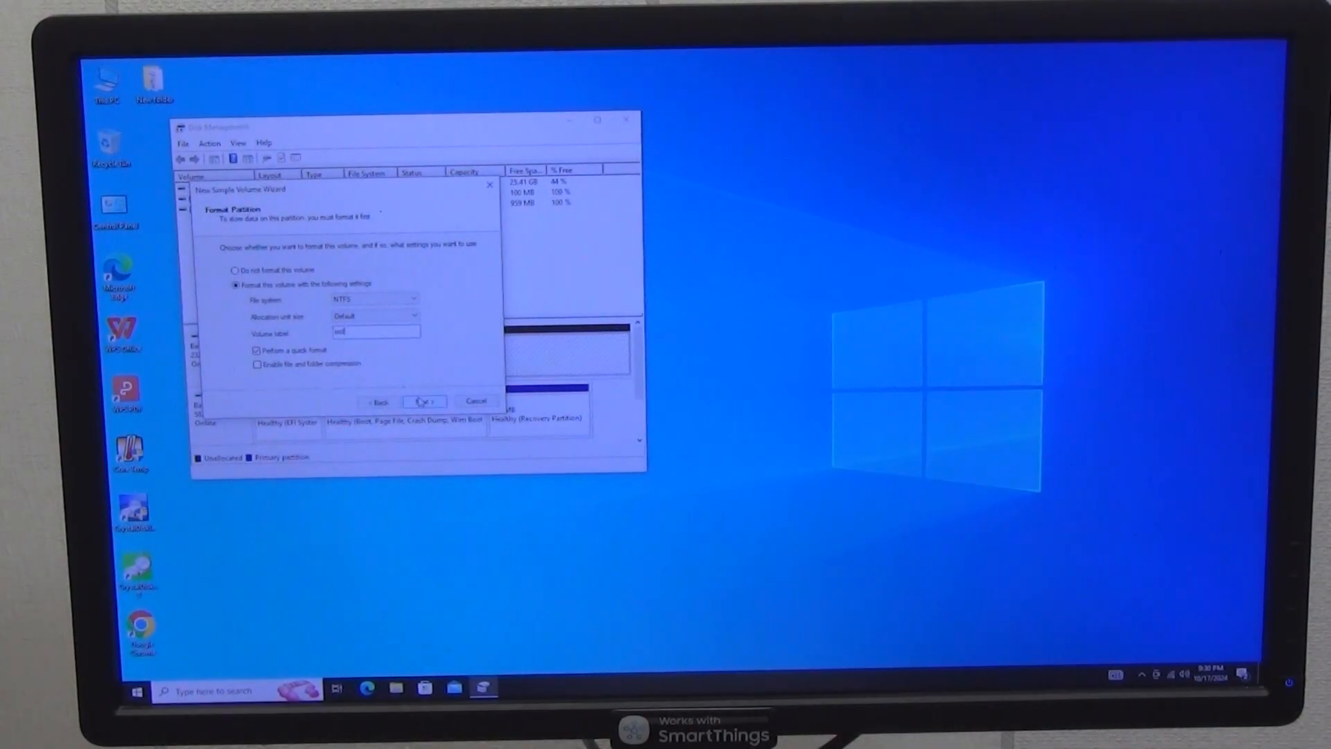
{"action": "left_click", "coordinate": [425, 401]}
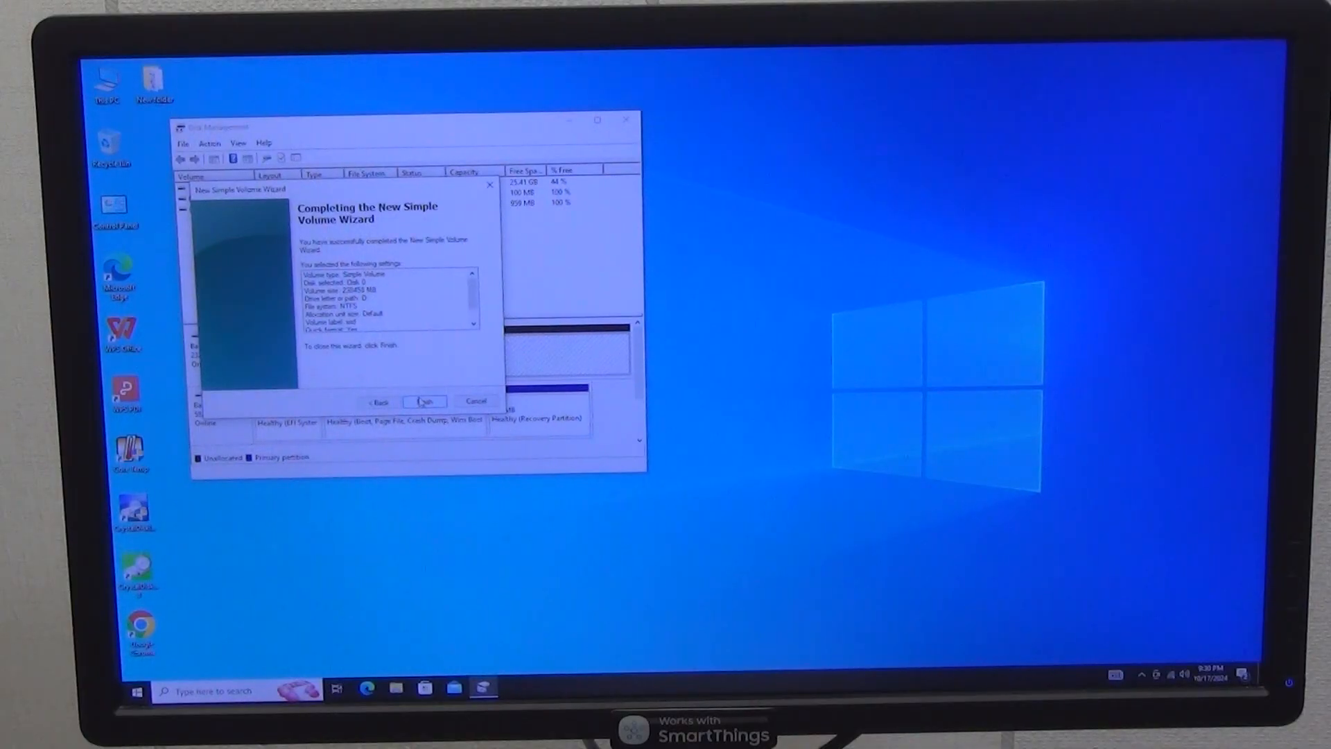
{"action": "left_click", "coordinate": [424, 400]}
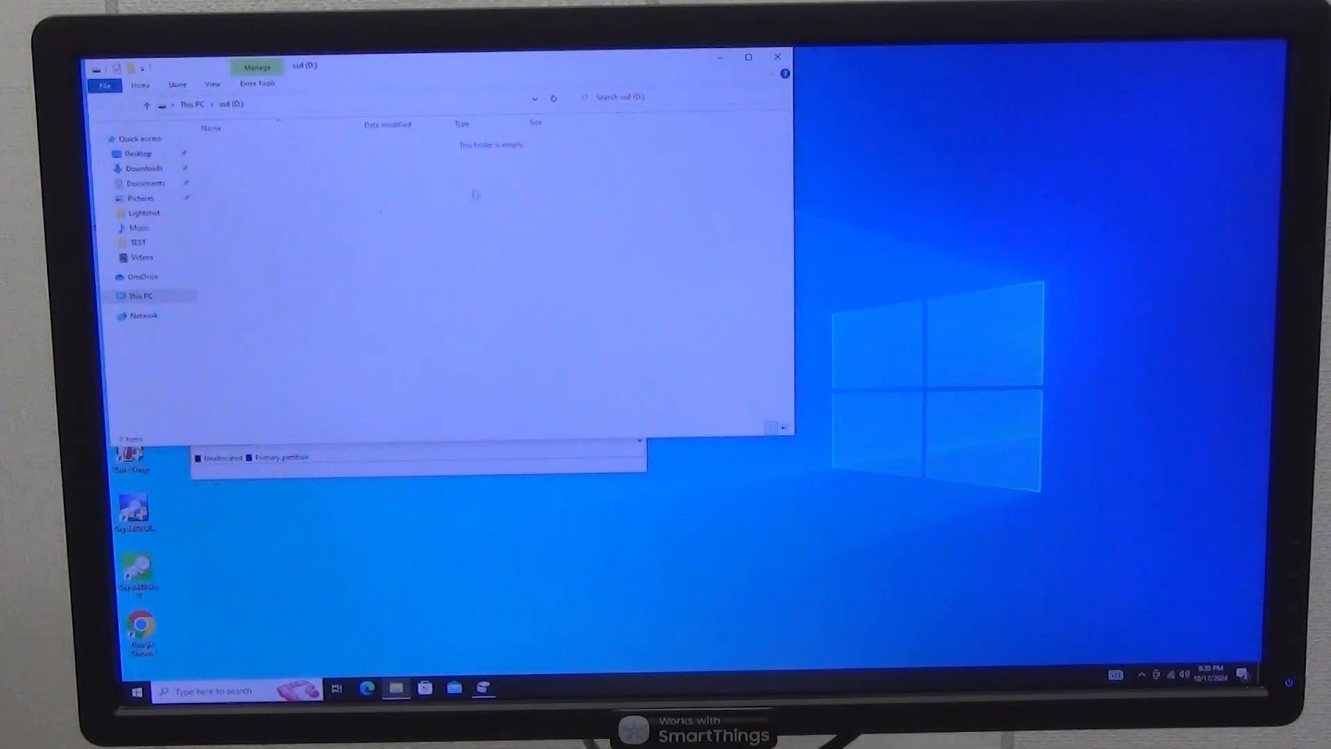
{"action": "right_click", "coordinate": [474, 196]}
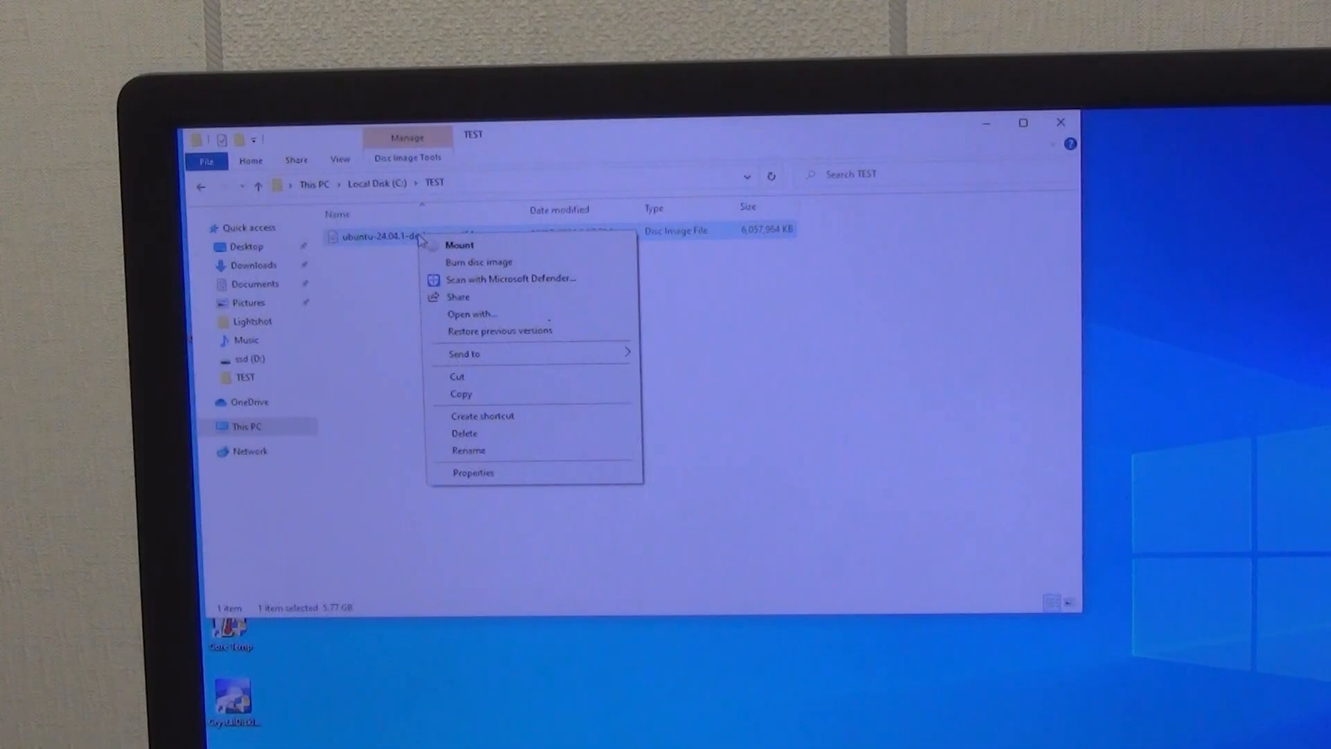
{"action": "mouse_move", "coordinate": [485, 395]}
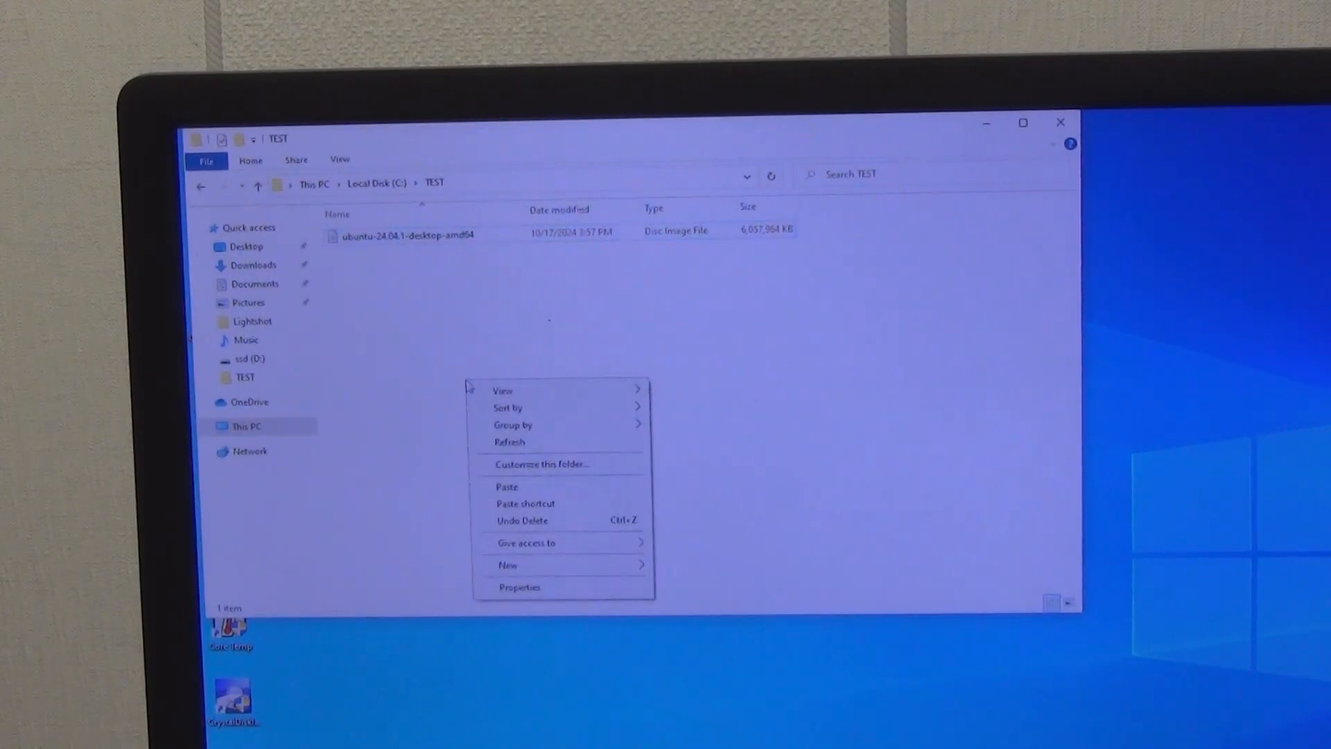
Step: Put the Ubuntu desktop ISO into a TEST folder on ssd (D:)
{"action": "left_click", "coordinate": [507, 487]}
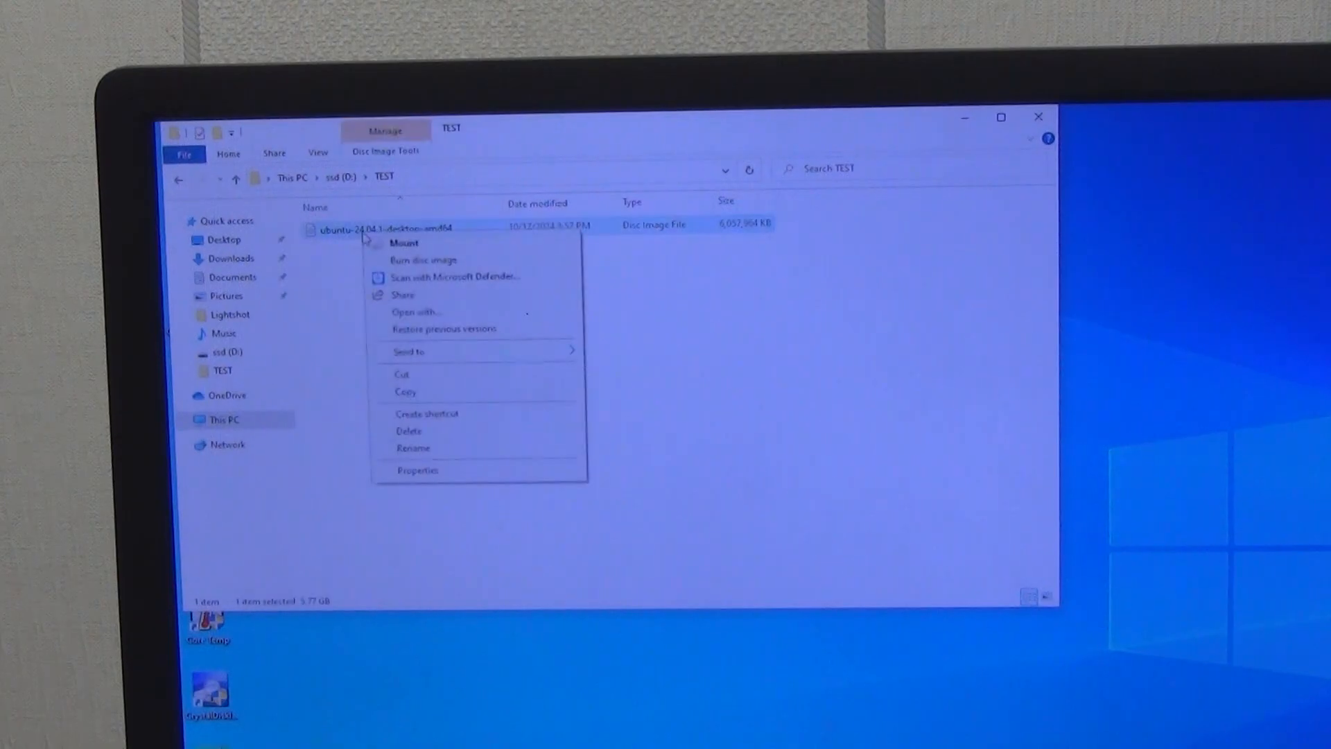
{"action": "left_click", "coordinate": [405, 391]}
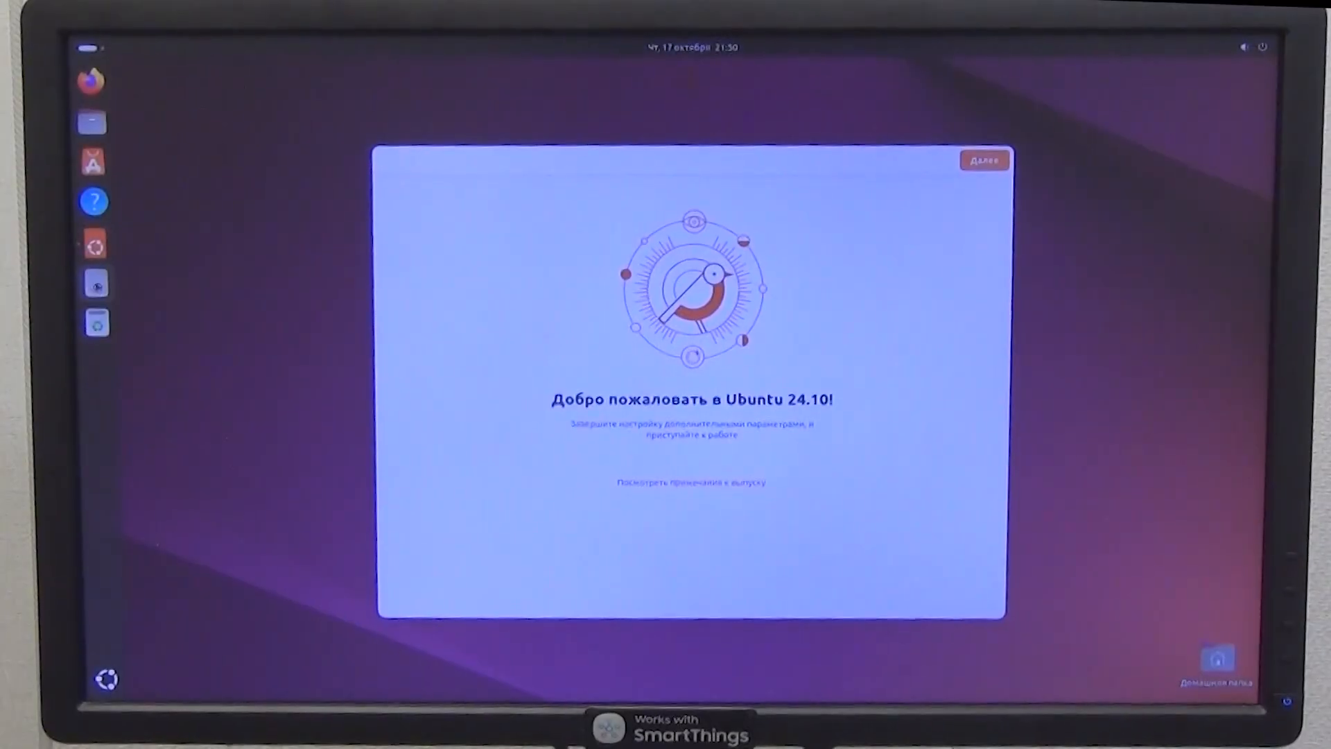
Step: Restart from the Ubuntu 24.10 welcome screen into the BIOS setup
{"action": "left_click", "coordinate": [94, 283]}
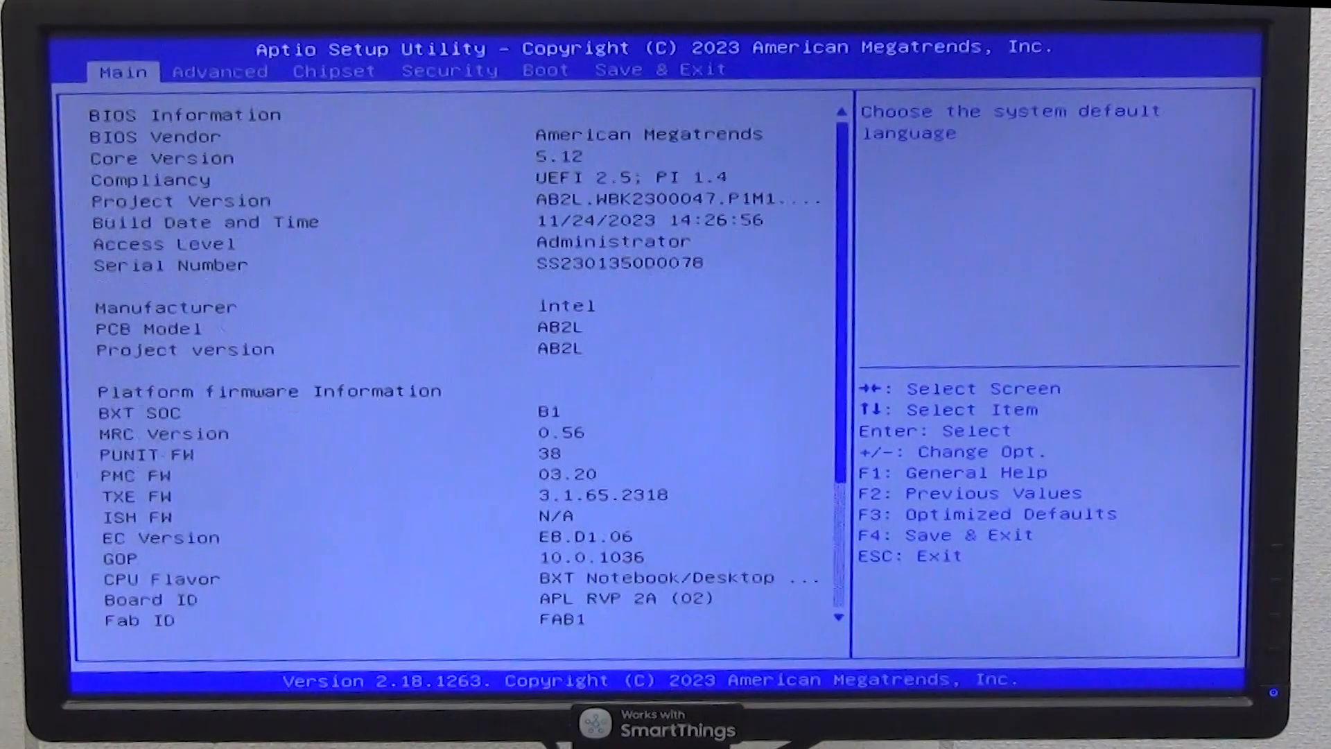
Step: Choose Save Changes and Exit and confirm Yes to boot Windows
{"action": "left_click", "coordinate": [545, 69]}
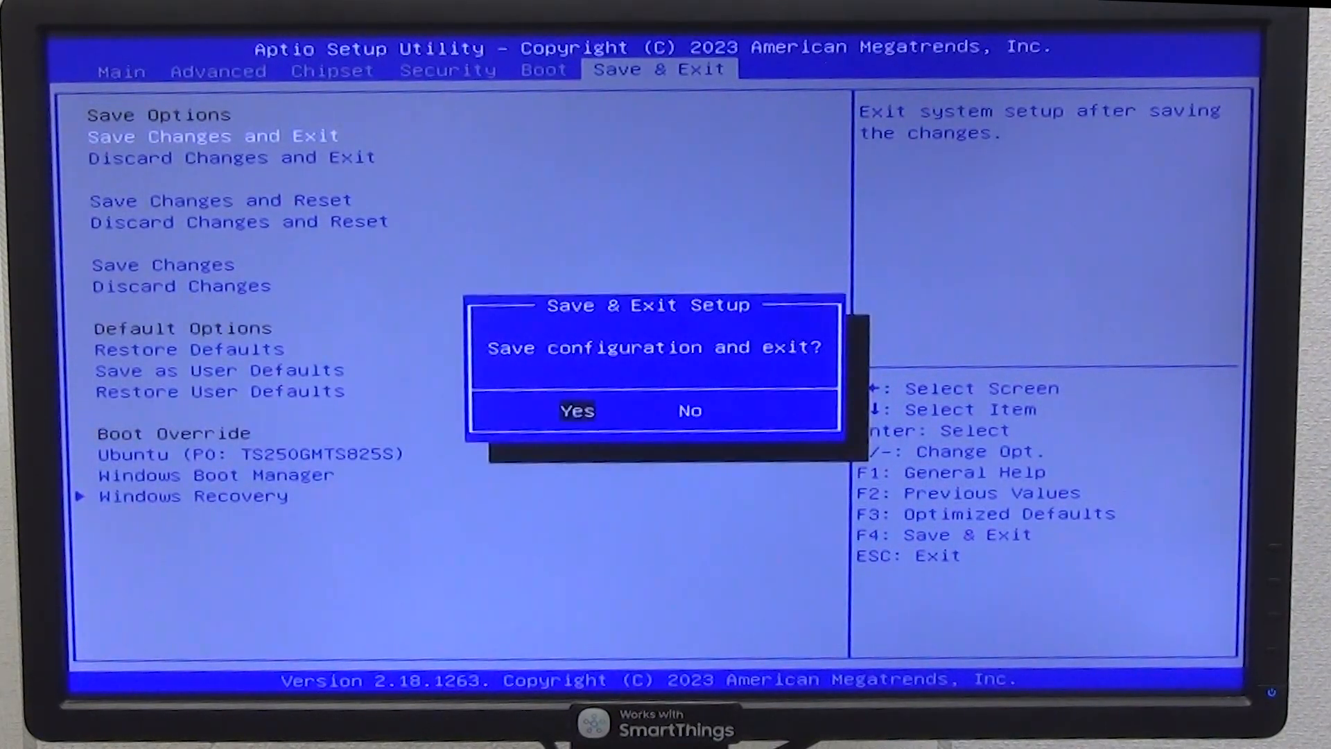
{"action": "left_click", "coordinate": [577, 411]}
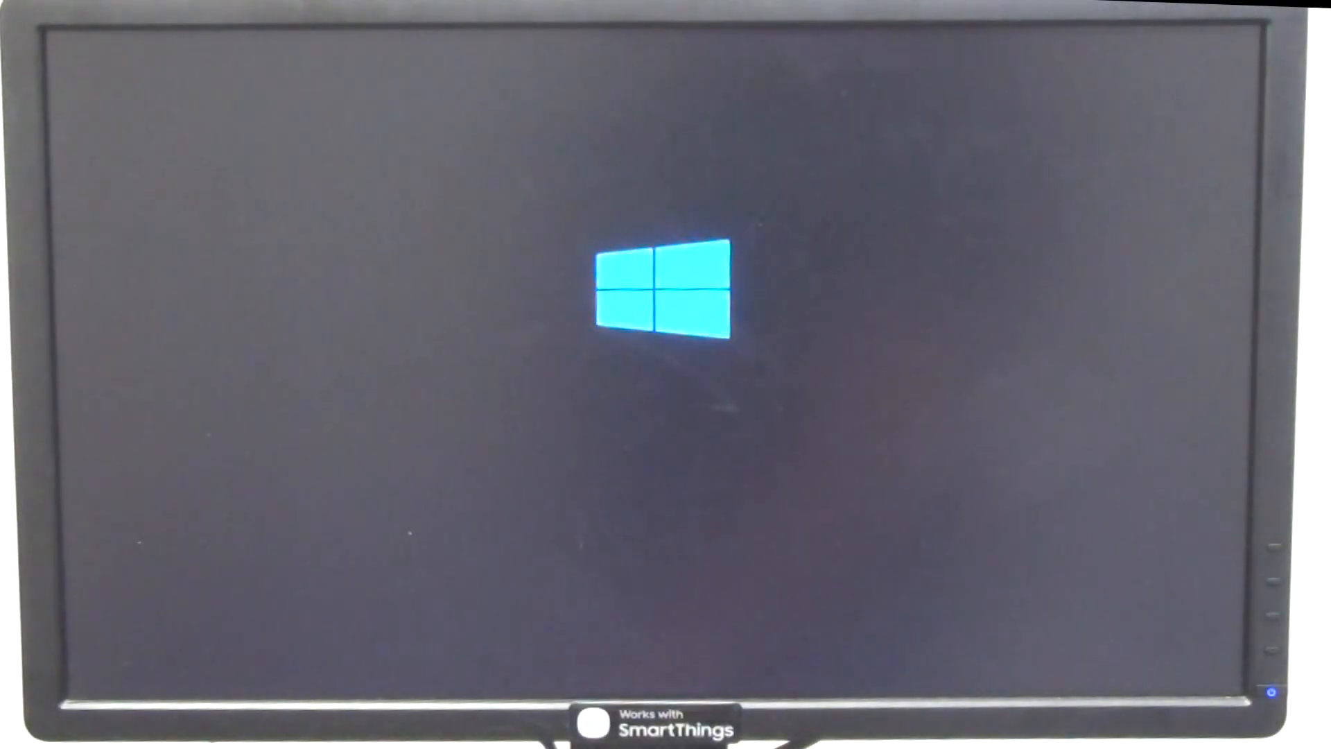